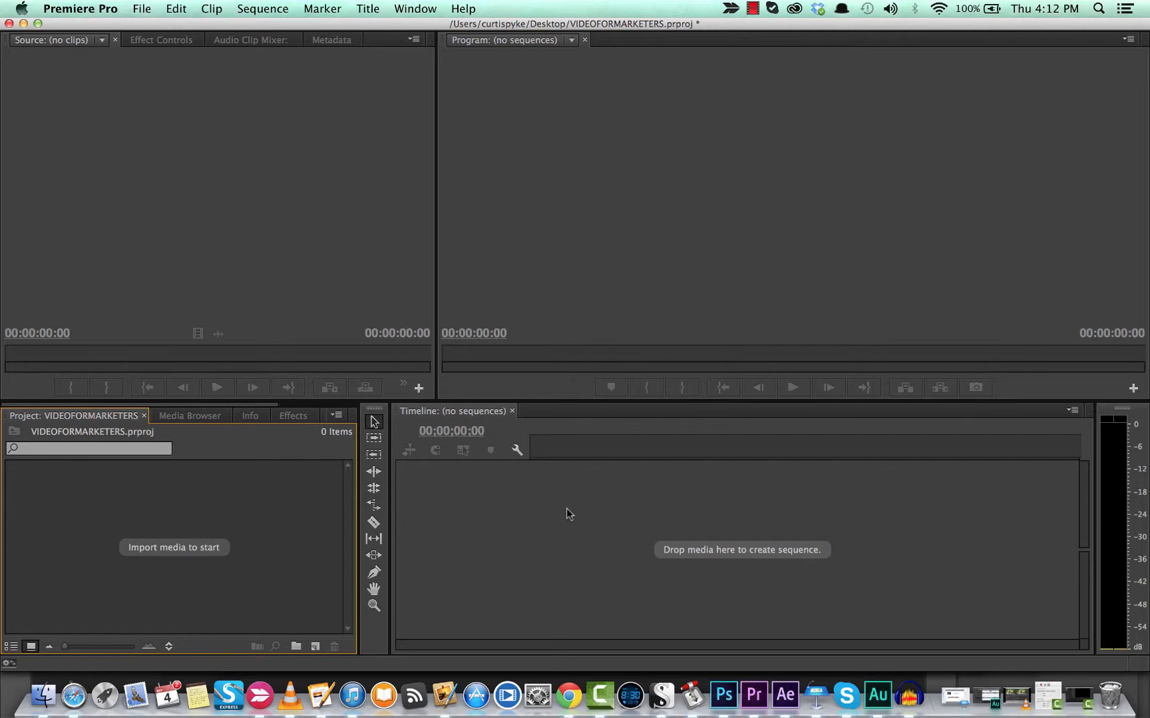
{"action": "mouse_move", "coordinate": [196, 616]}
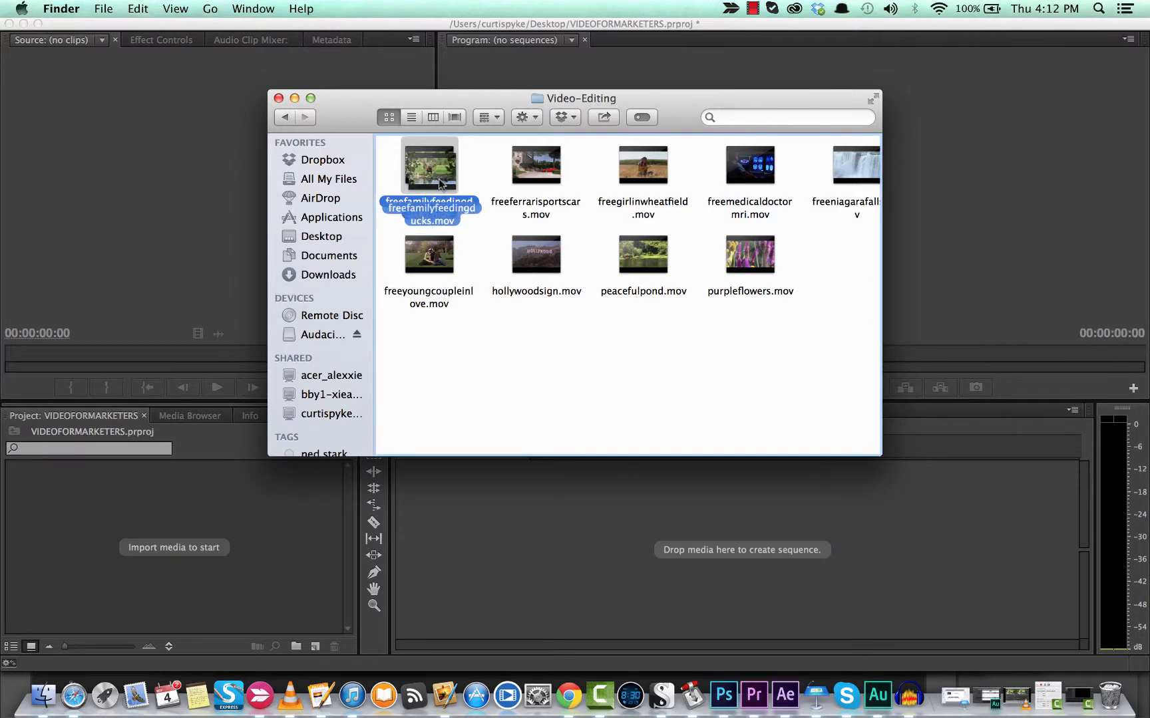
Drag freefamilyfeedingducks.mov from the Finder Video-Editing folder into the Project panel
{"action": "left_click_drag", "start_coordinate": [429, 165], "coordinate": [451, 172]}
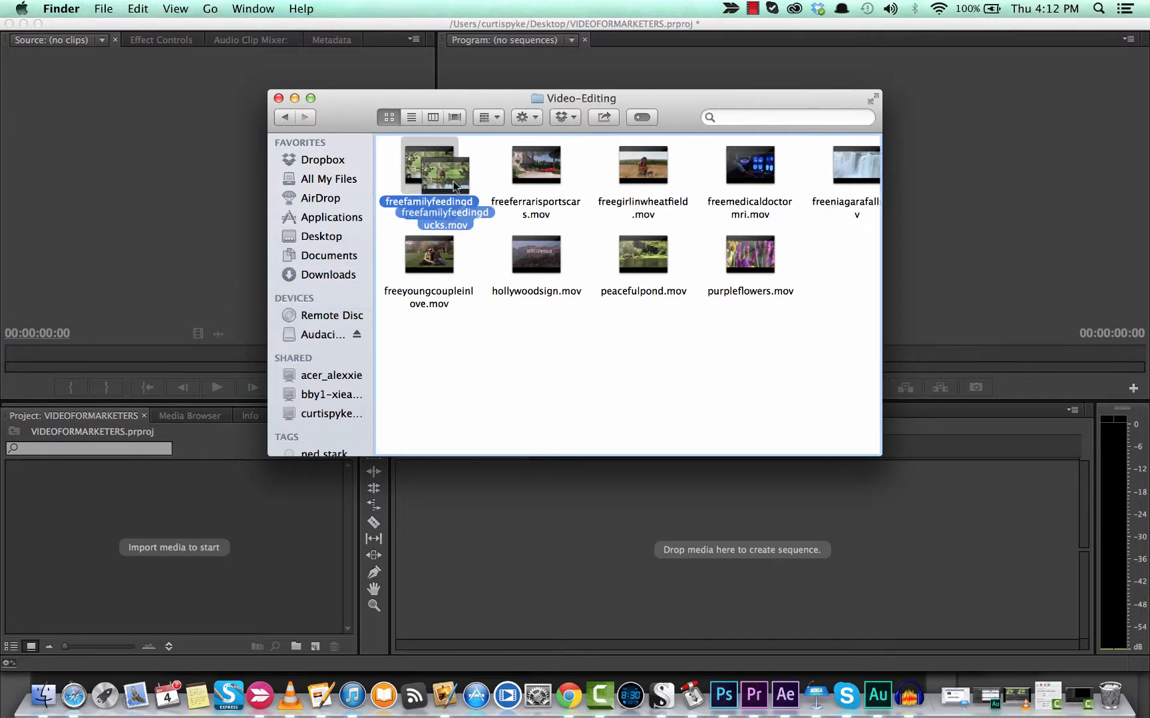
{"action": "left_click_drag", "start_coordinate": [428, 165], "coordinate": [103, 492]}
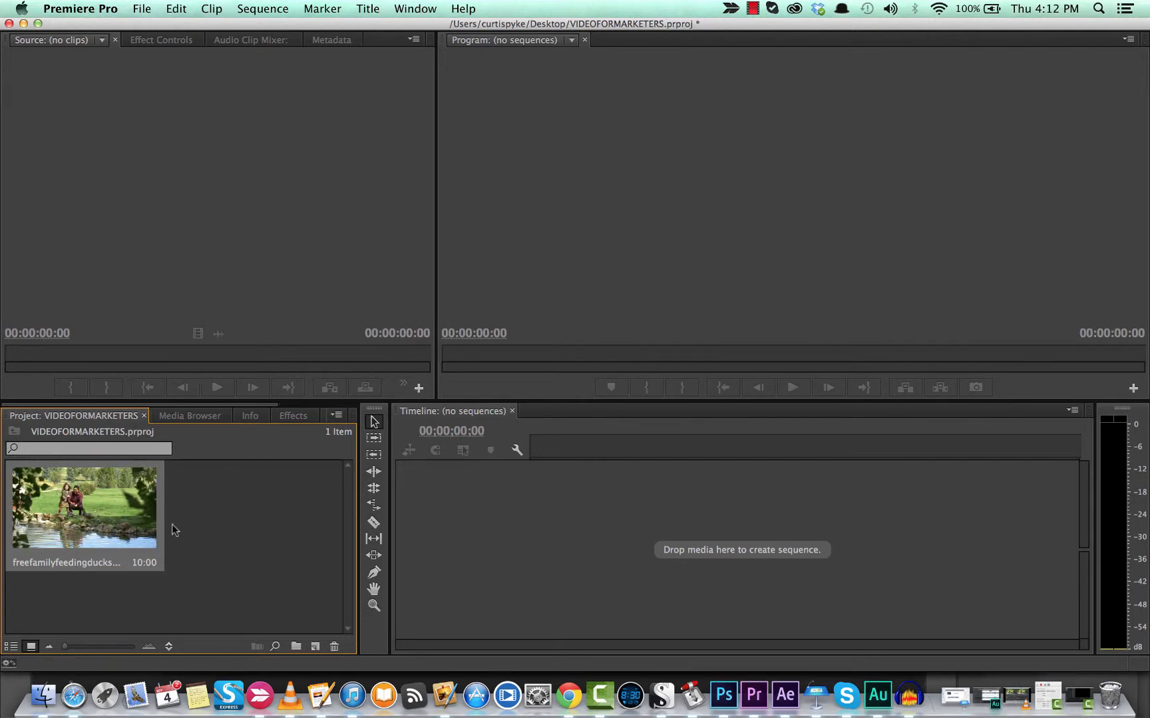
{"action": "mouse_move", "coordinate": [230, 527]}
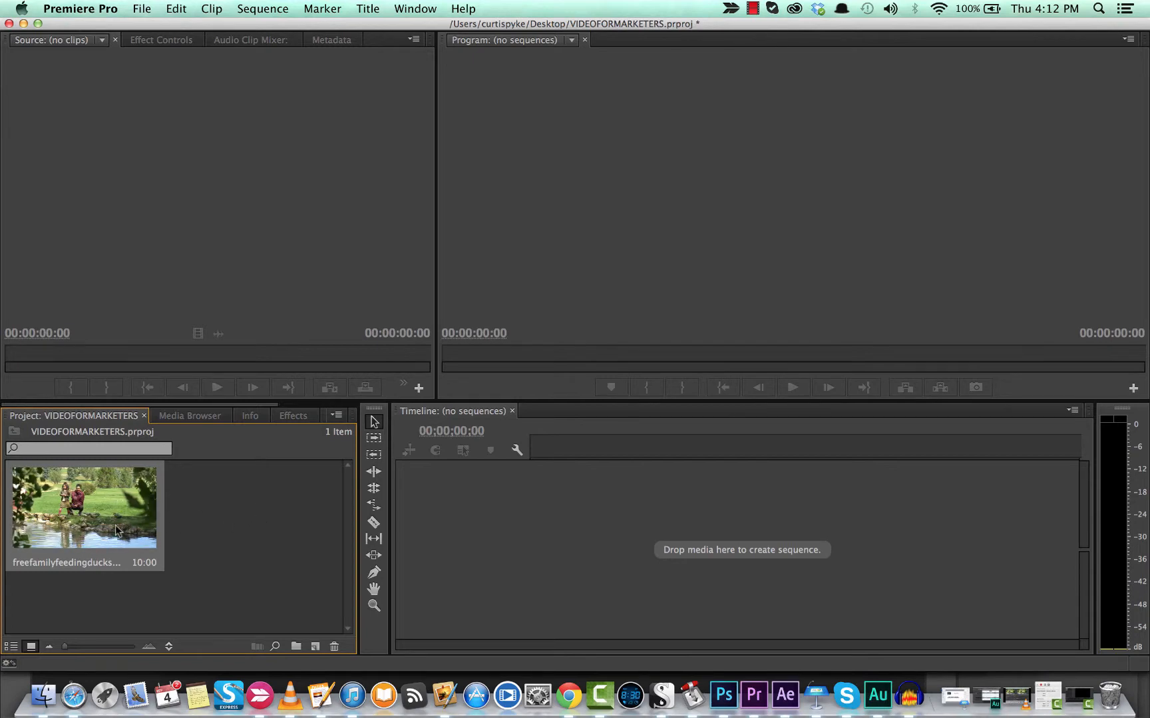
{"action": "left_click", "coordinate": [141, 8]}
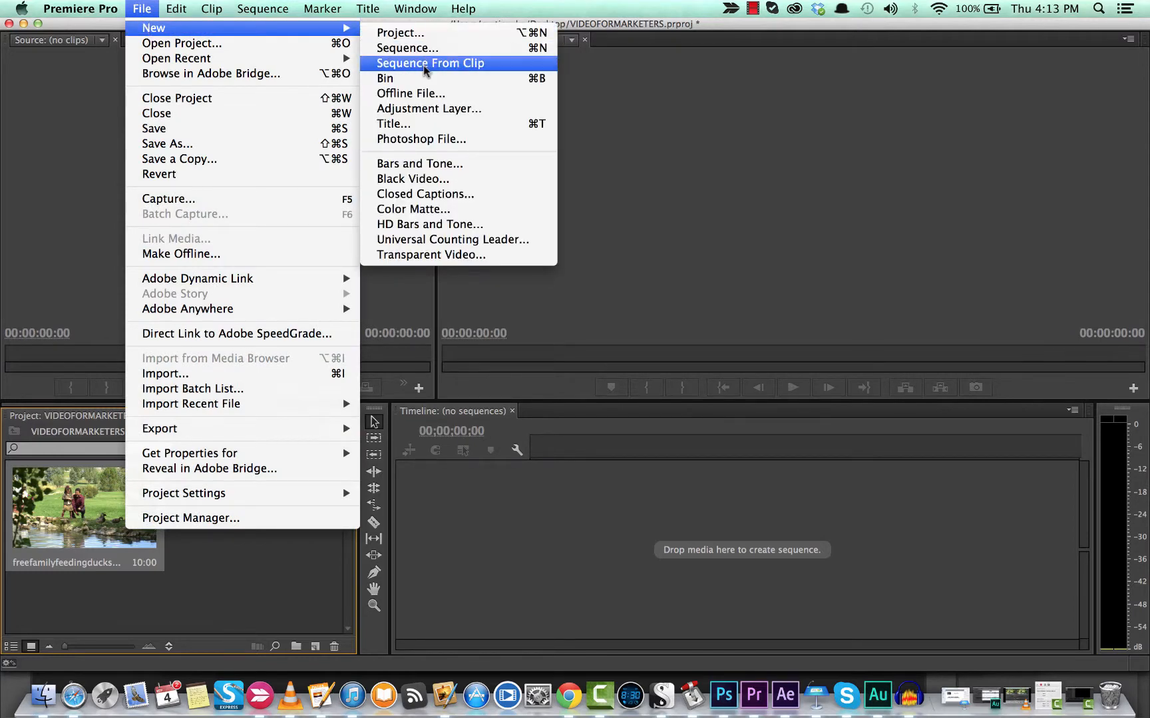
{"action": "left_click", "coordinate": [430, 62]}
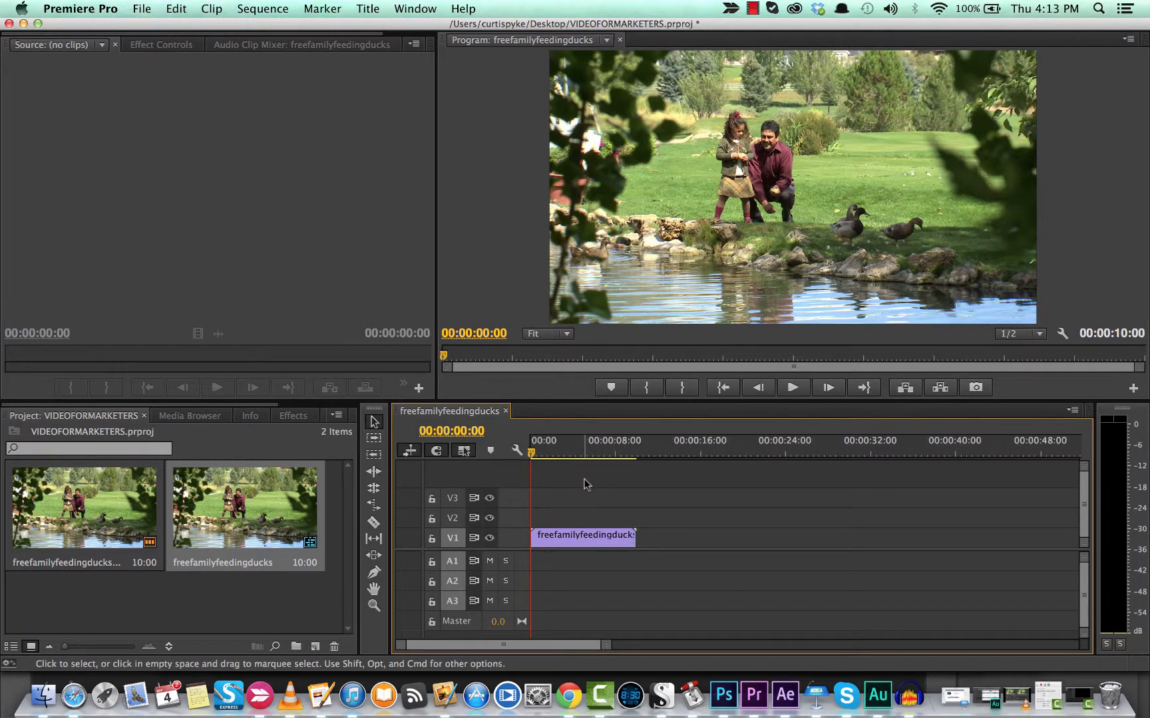
{"action": "left_click", "coordinate": [583, 441]}
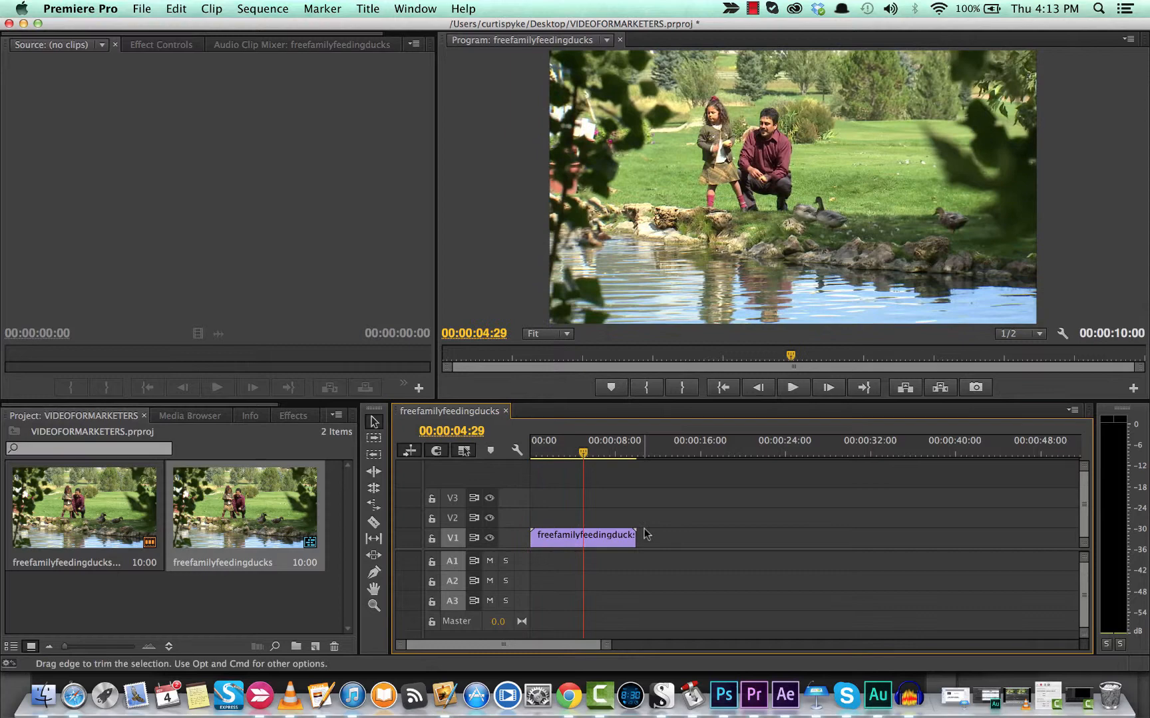
{"action": "left_click_drag", "start_coordinate": [636, 535], "coordinate": [649, 535]}
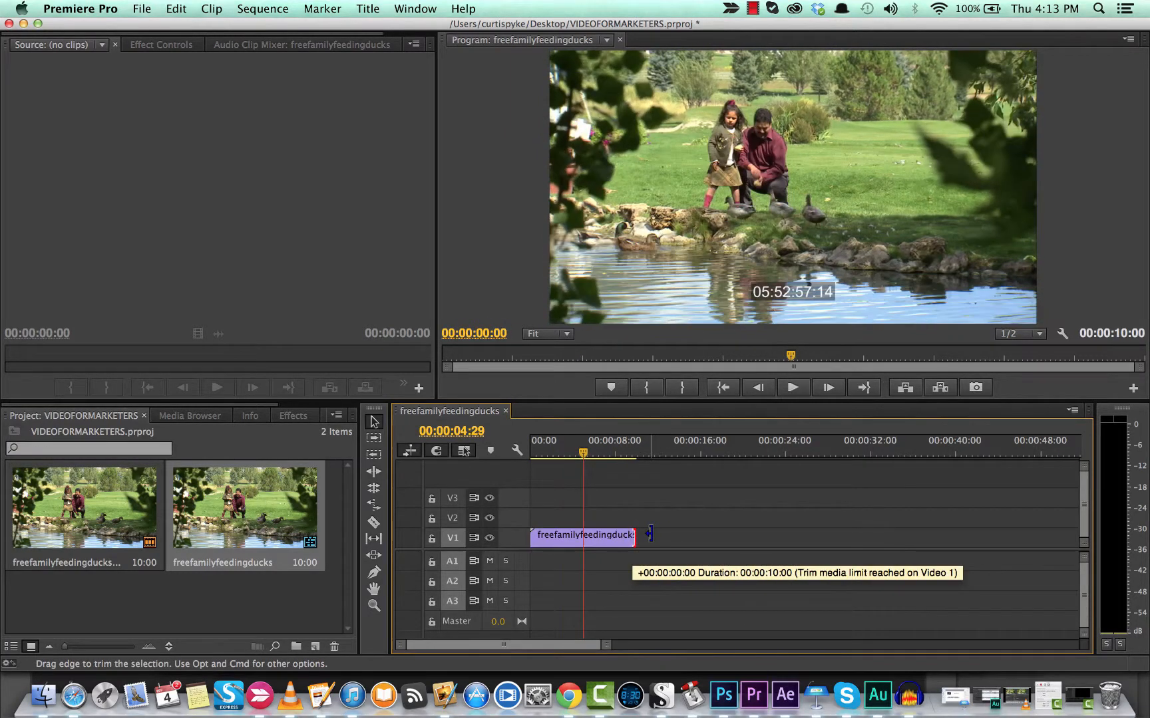
{"action": "left_click_drag", "start_coordinate": [648, 535], "coordinate": [636, 535]}
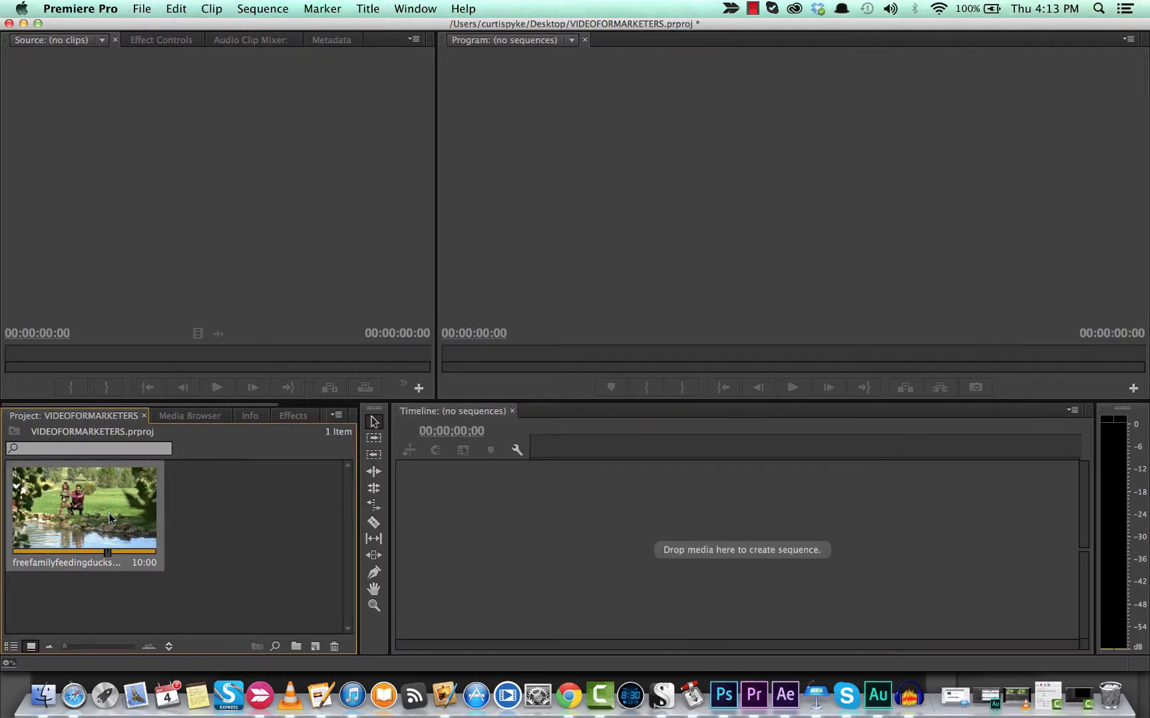
{"action": "right_click", "coordinate": [84, 510]}
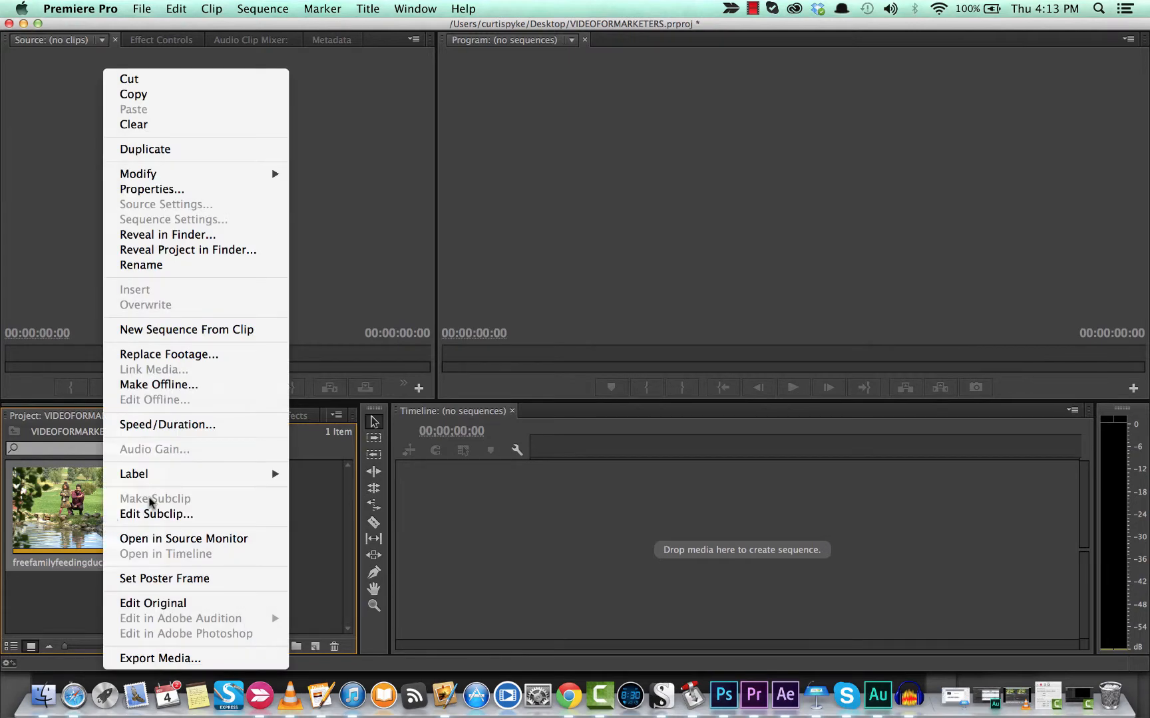
{"action": "mouse_move", "coordinate": [204, 349]}
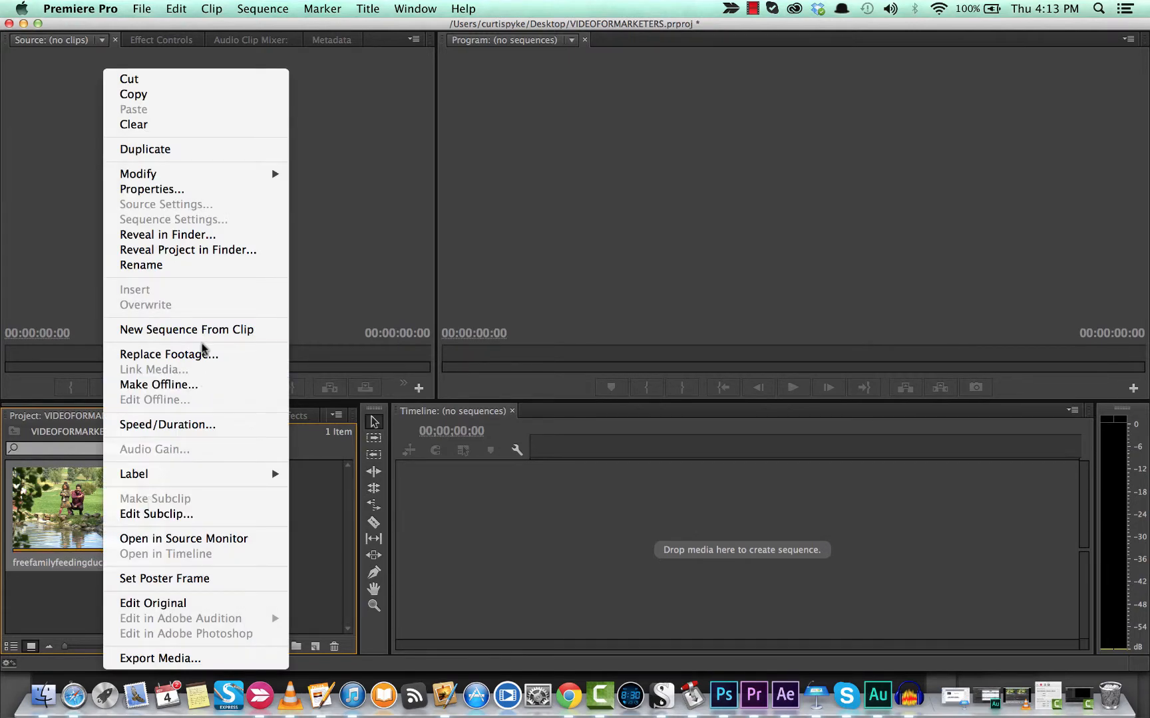
{"action": "mouse_move", "coordinate": [187, 329]}
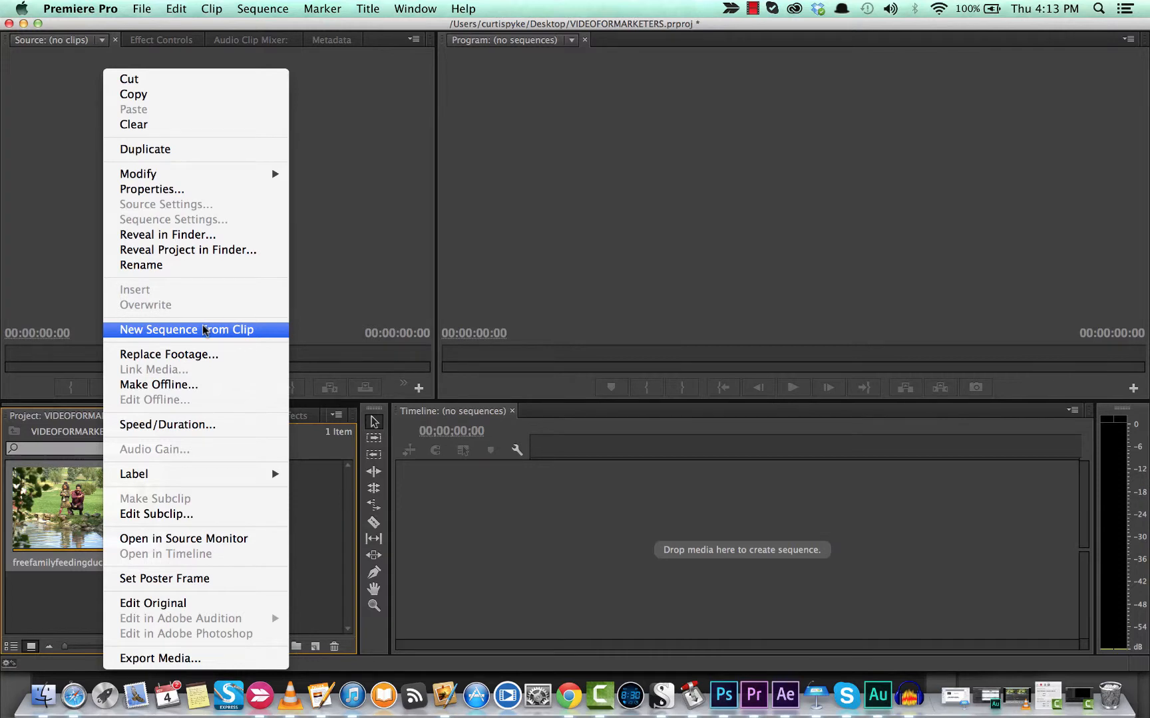
{"action": "mouse_move", "coordinate": [210, 337]}
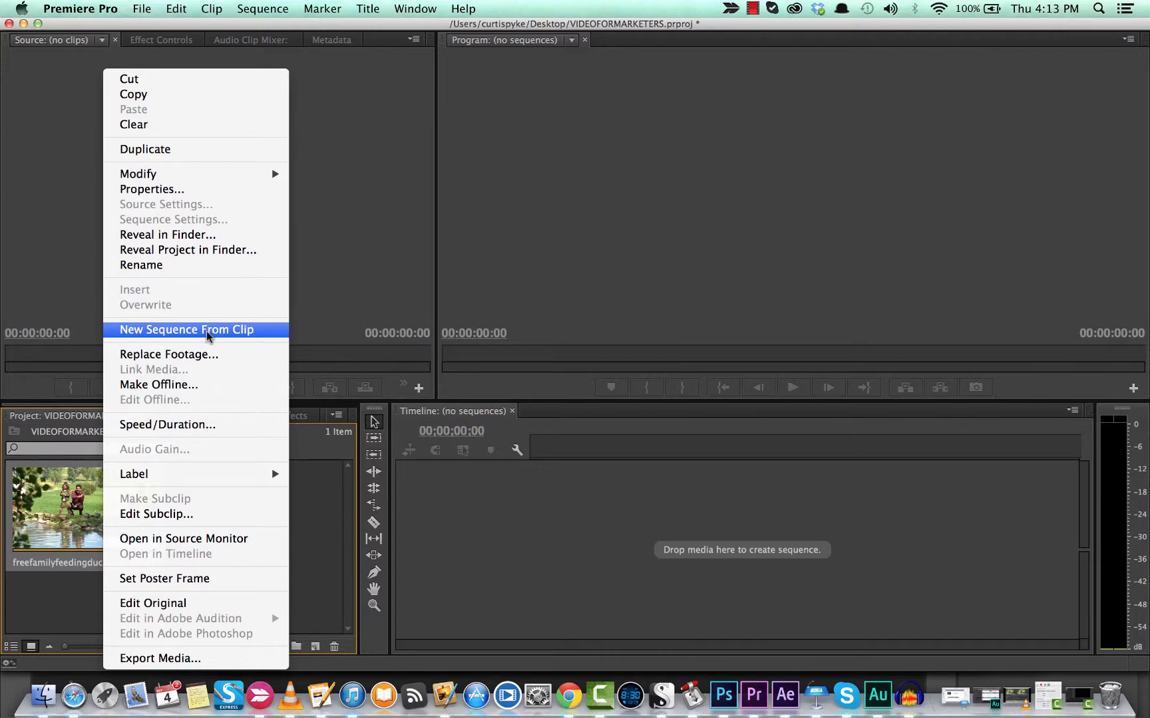
{"action": "left_click", "coordinate": [186, 329]}
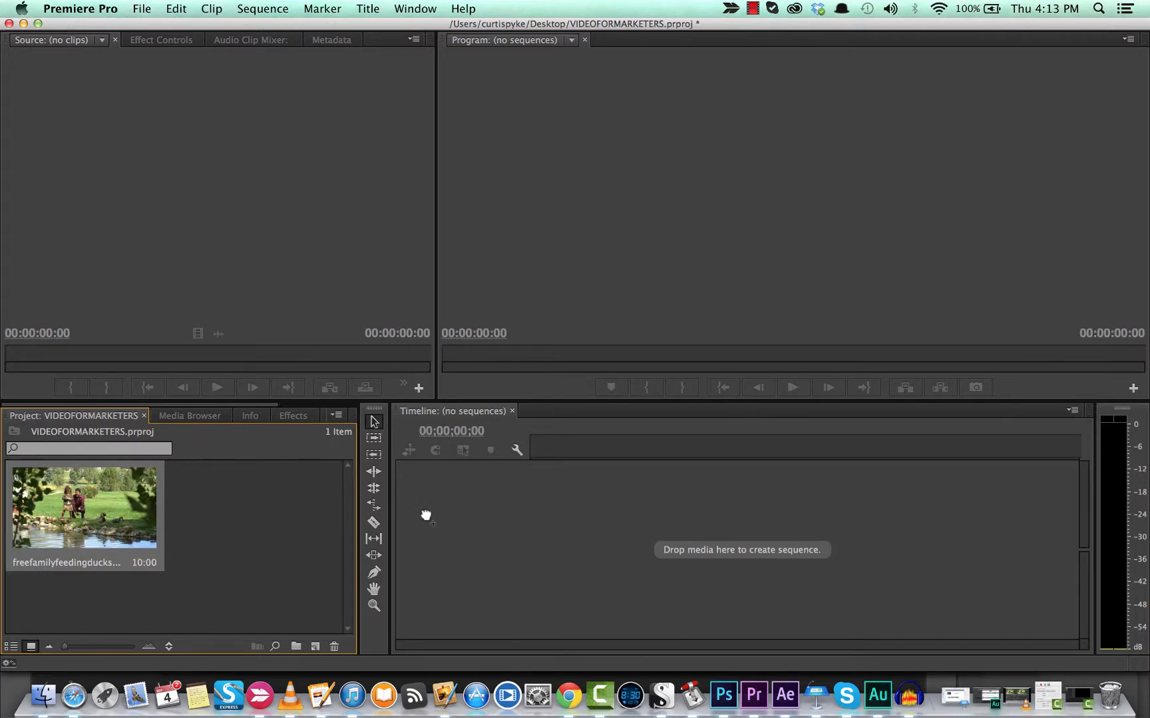
Drag the ducks clip into the empty Timeline, creating a freefamilyfeedingducks sequence on video track 1
{"action": "left_click_drag", "start_coordinate": [84, 506], "coordinate": [550, 535]}
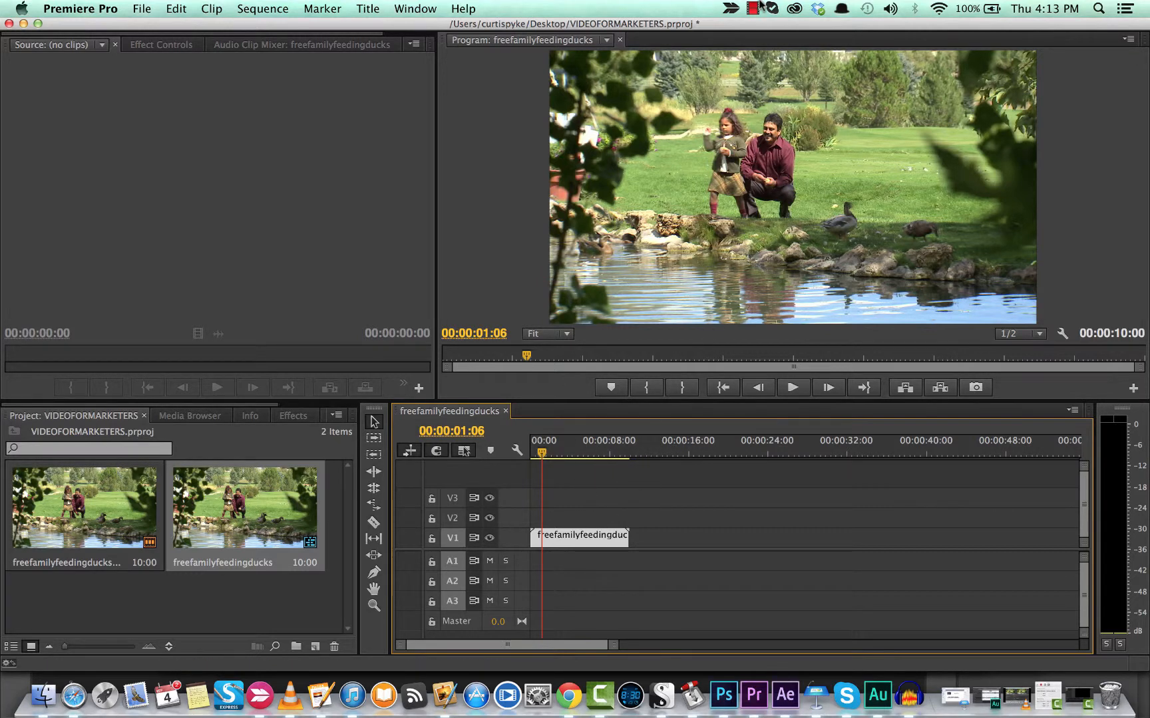
{"action": "left_click", "coordinate": [752, 8]}
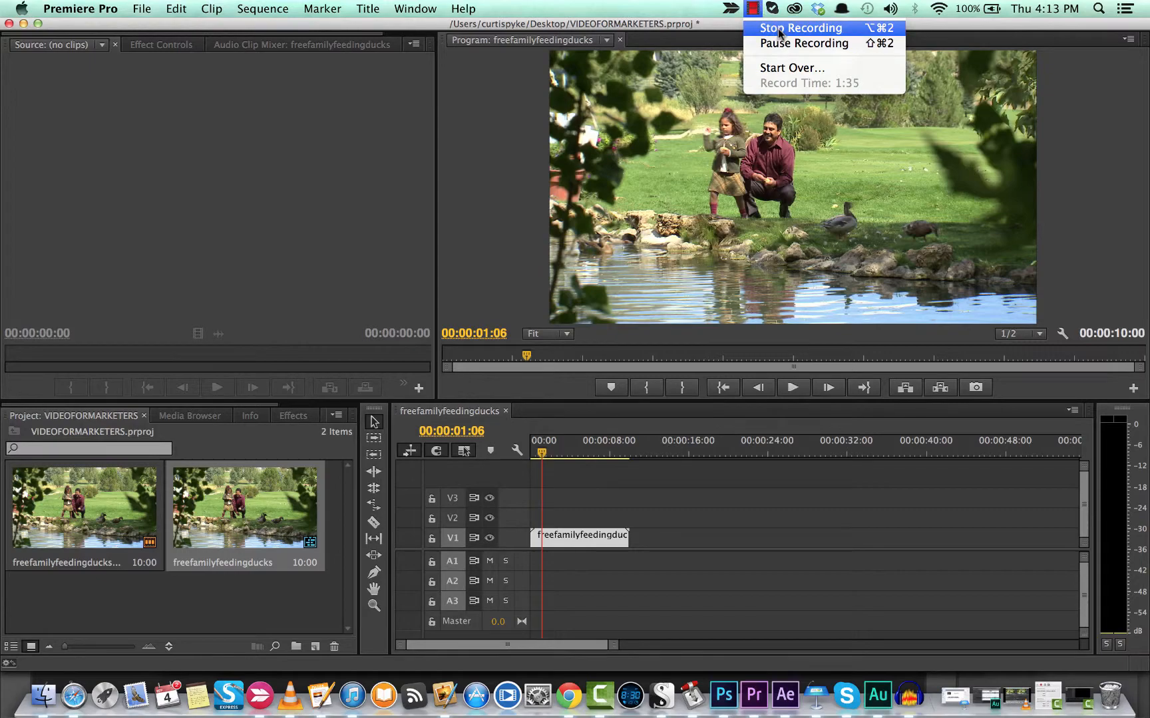